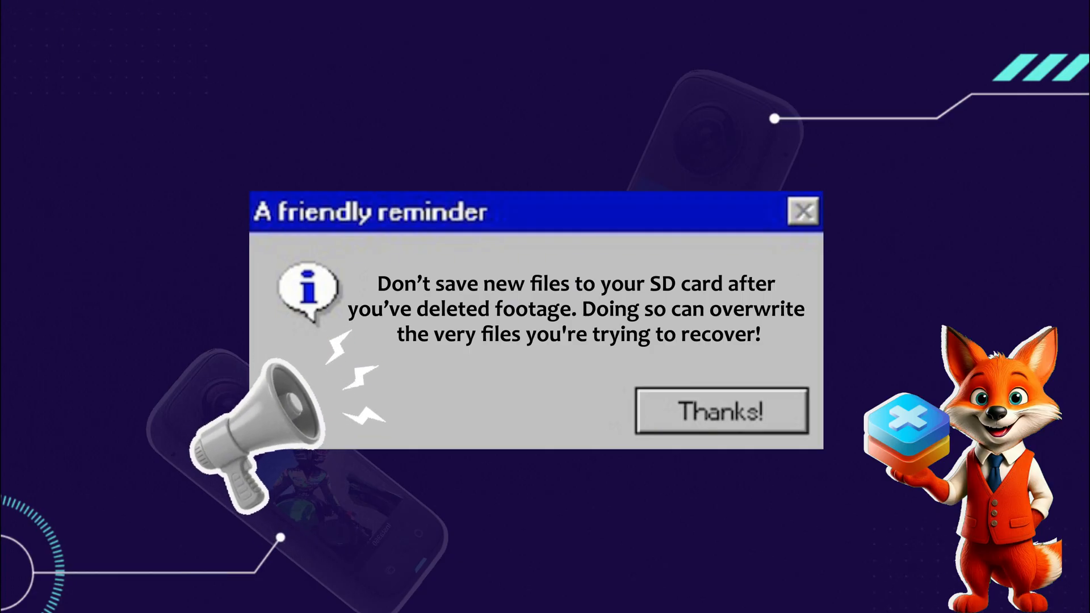
- Launch RecoveryFox AI from its desktop shortcut
{"action": "left_click", "coordinate": [721, 411]}
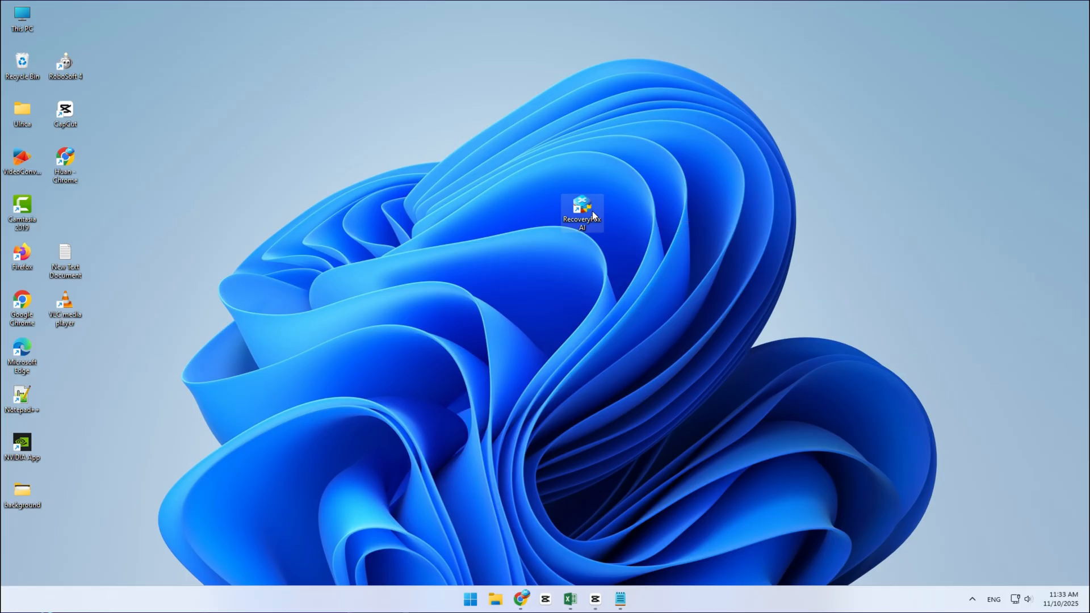
{"action": "mouse_move", "coordinate": [708, 557]}
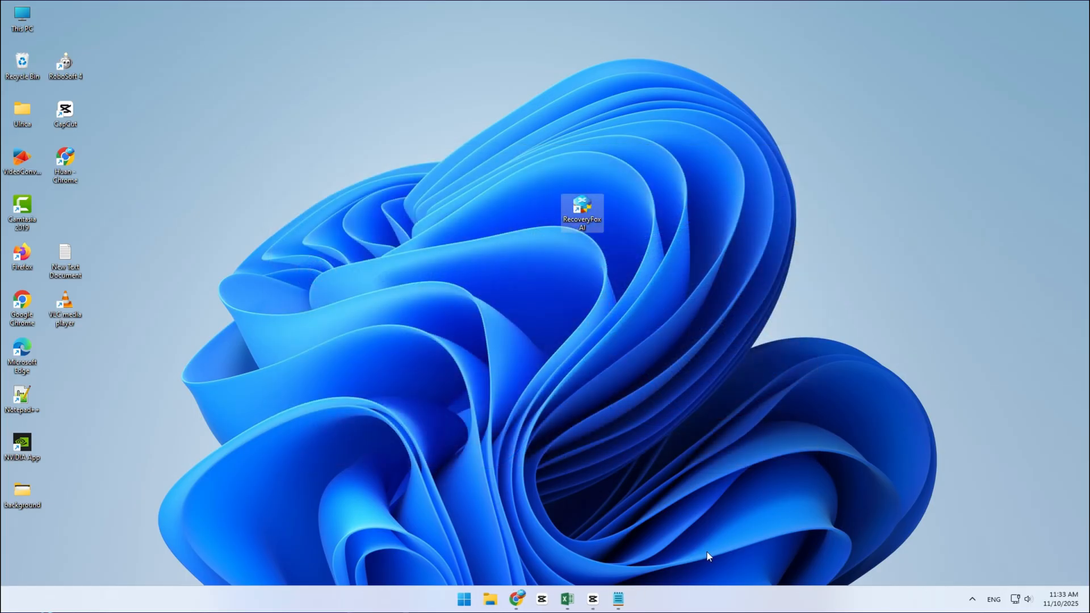
{"action": "double_click", "coordinate": [582, 211]}
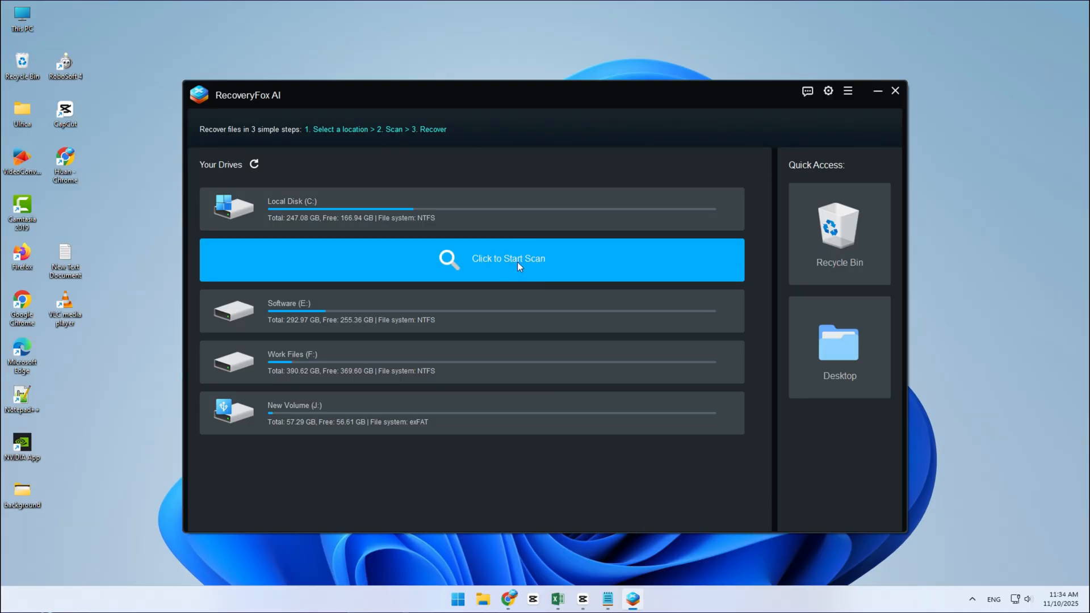
- Start a scan of the SD card drive D: for lost files
{"action": "left_click", "coordinate": [508, 260]}
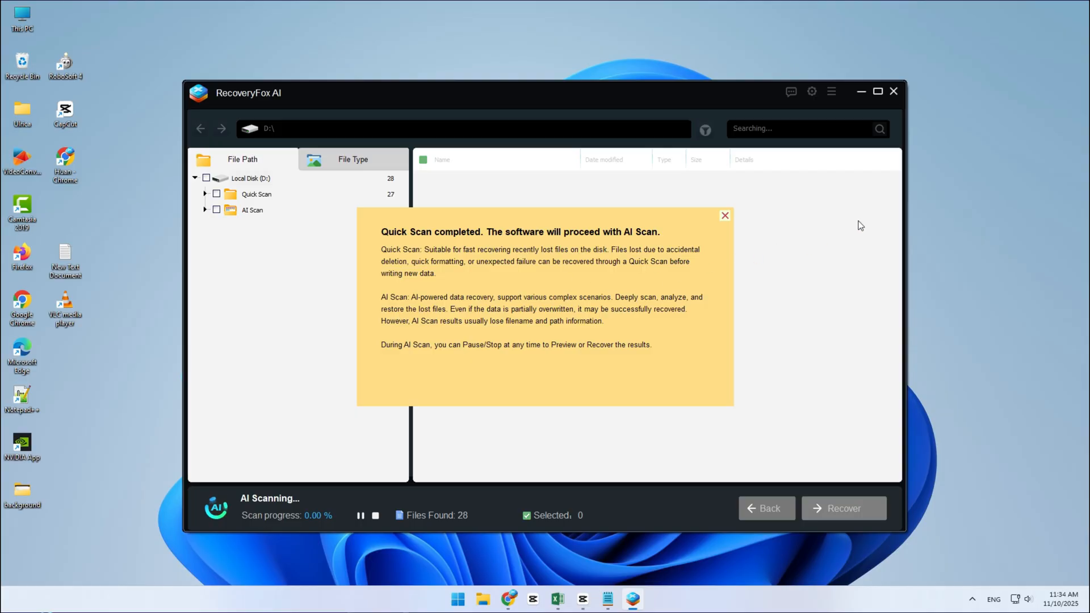
{"action": "left_click", "coordinate": [724, 215]}
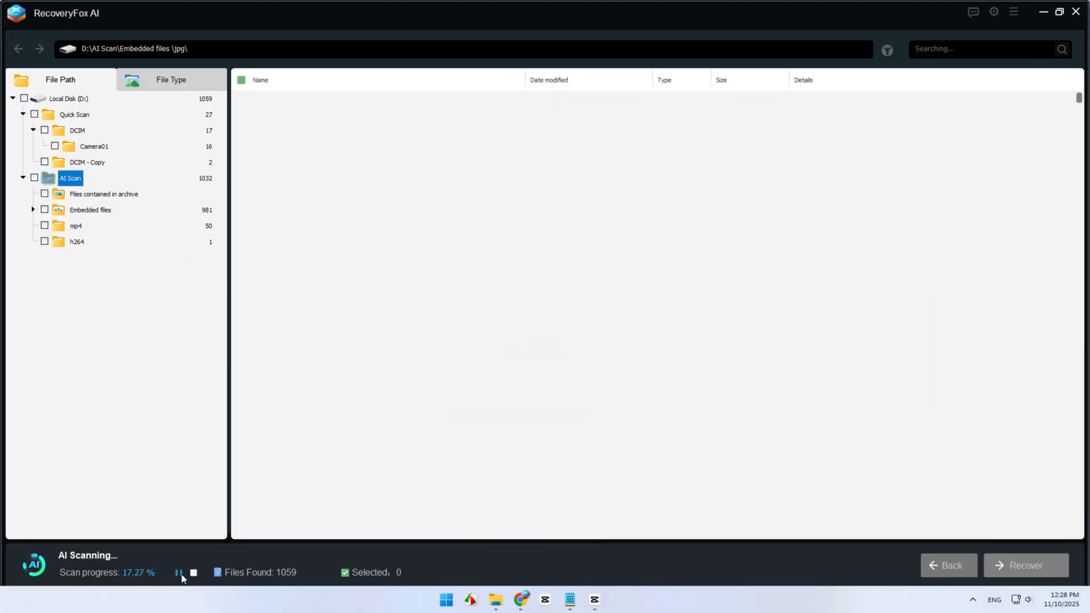
- Pause the AI scan at 17.27% and list the files found in Camera01
{"action": "left_click", "coordinate": [179, 572]}
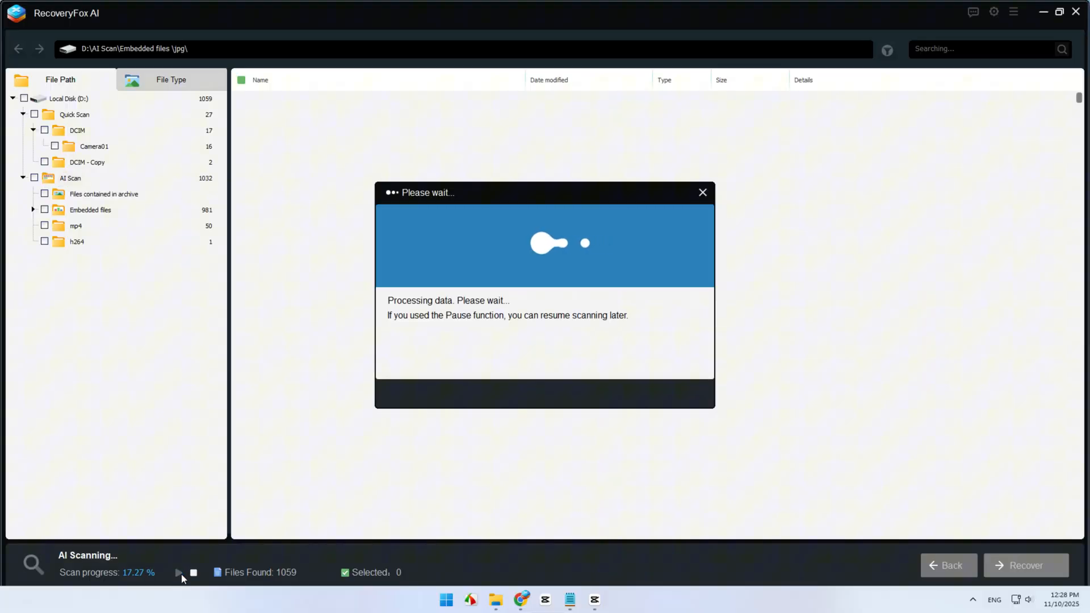
{"action": "left_click", "coordinate": [180, 572]}
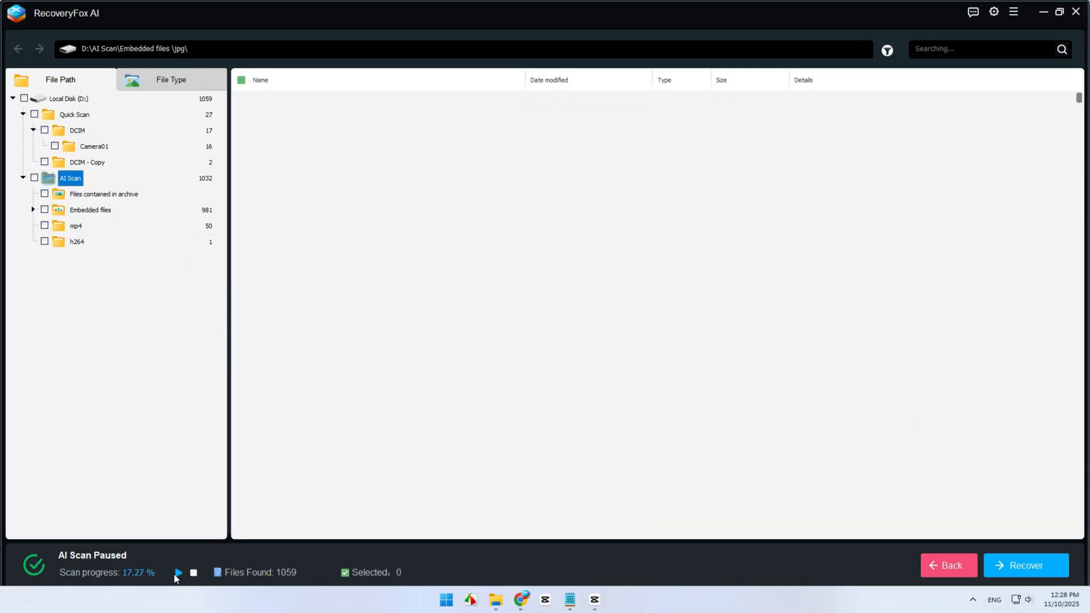
{"action": "left_click", "coordinate": [93, 146]}
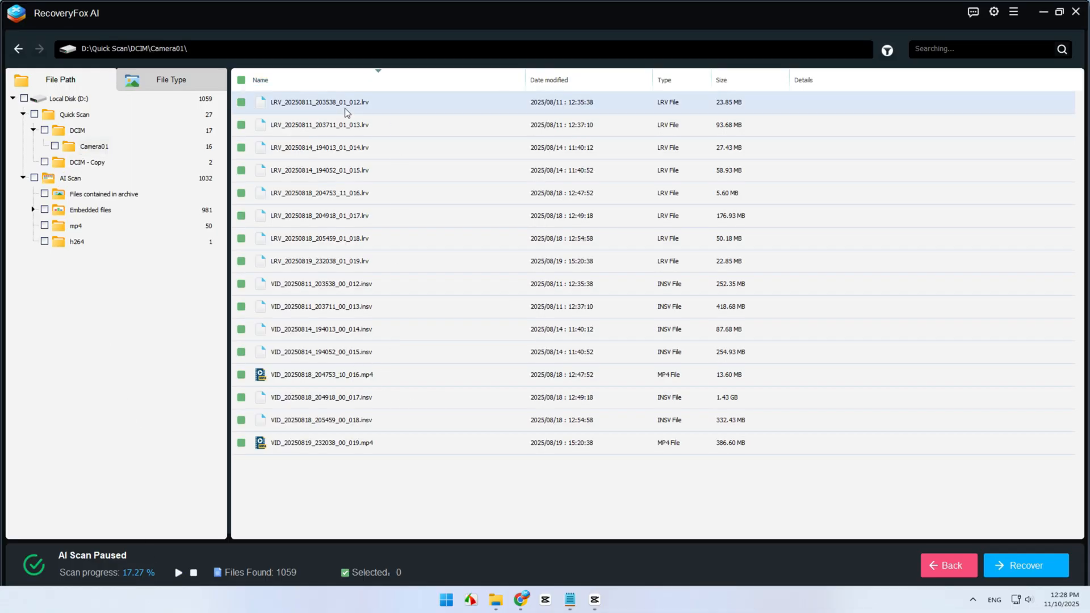
{"action": "double_click", "coordinate": [319, 102]}
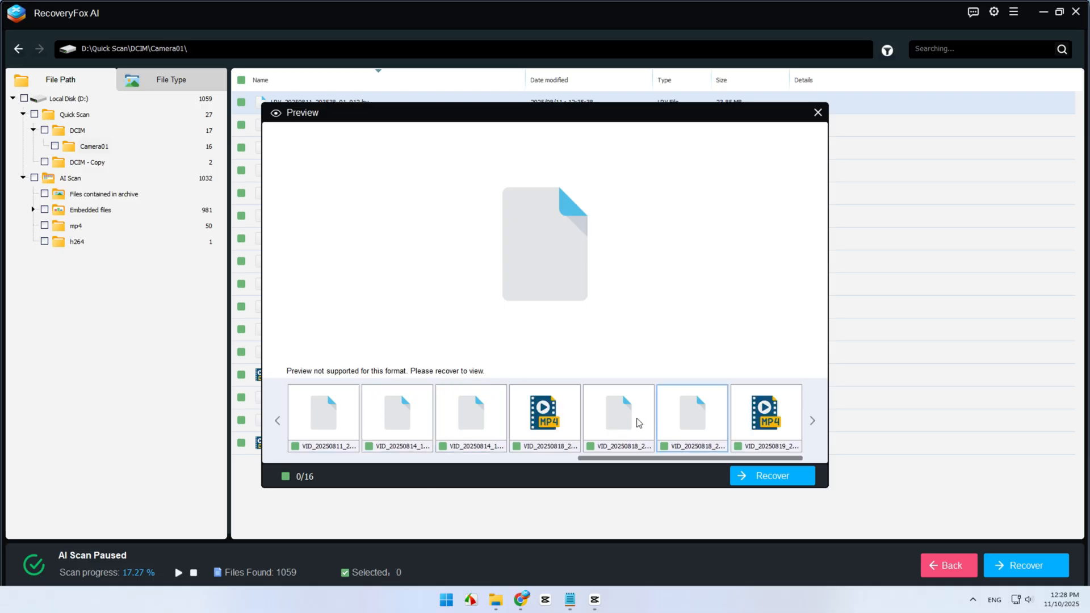
{"action": "left_click", "coordinate": [816, 111]}
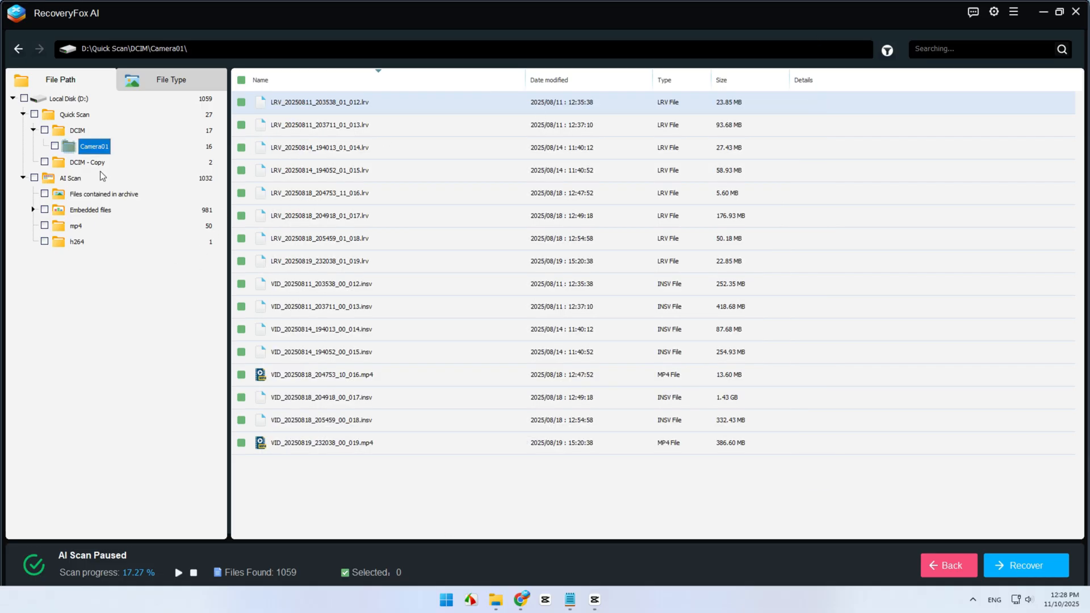
- Select all 16 Camera01 files and recover them to a folder on Work Files (F:)
{"action": "left_click", "coordinate": [241, 80]}
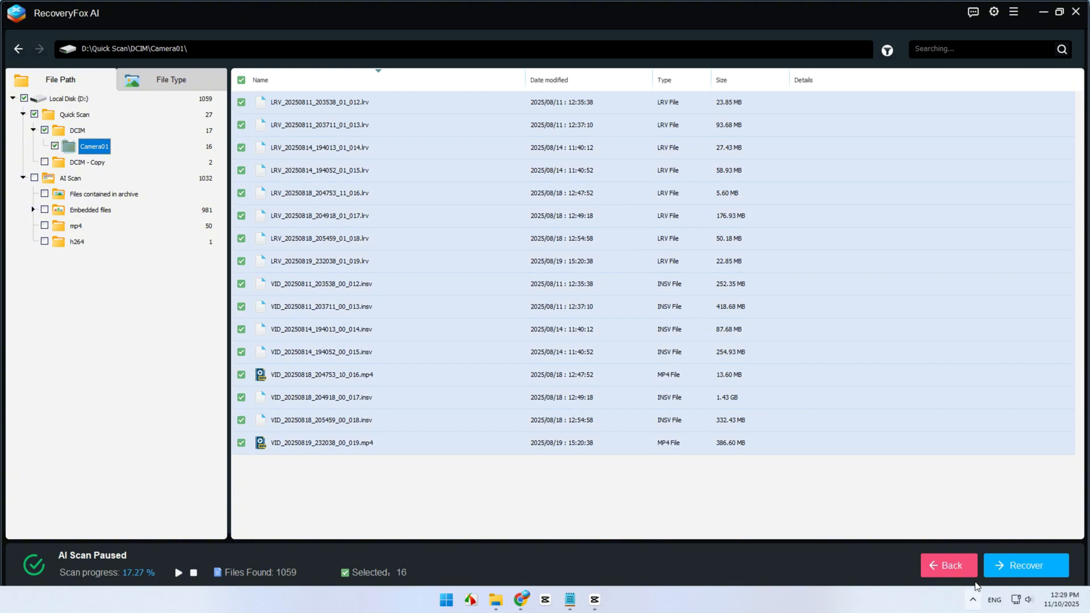
{"action": "left_click", "coordinate": [1024, 565]}
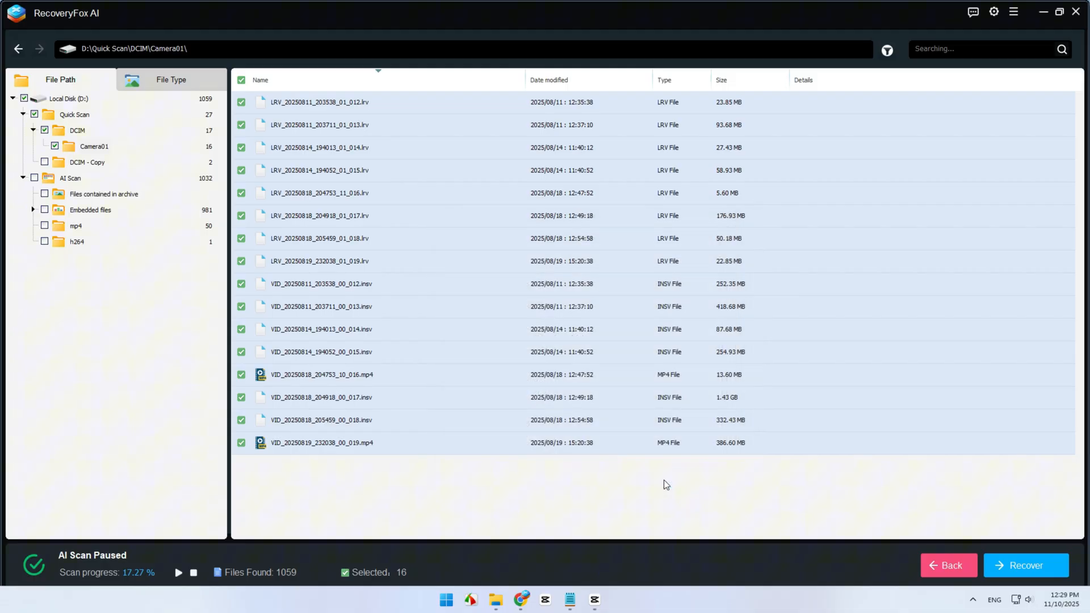
{"action": "left_click", "coordinate": [1025, 566]}
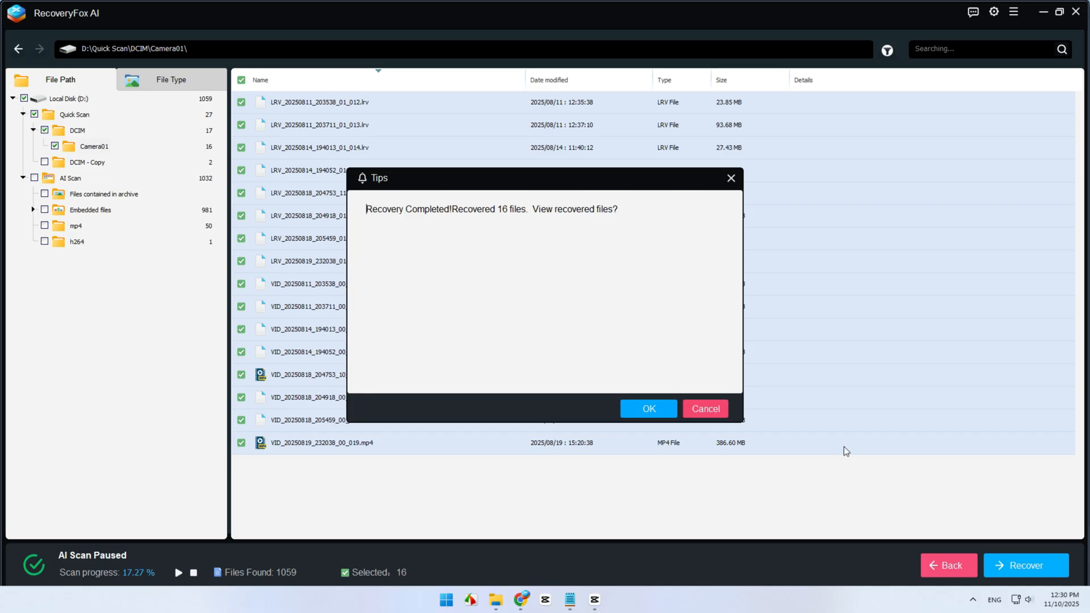
{"action": "left_click", "coordinate": [647, 409]}
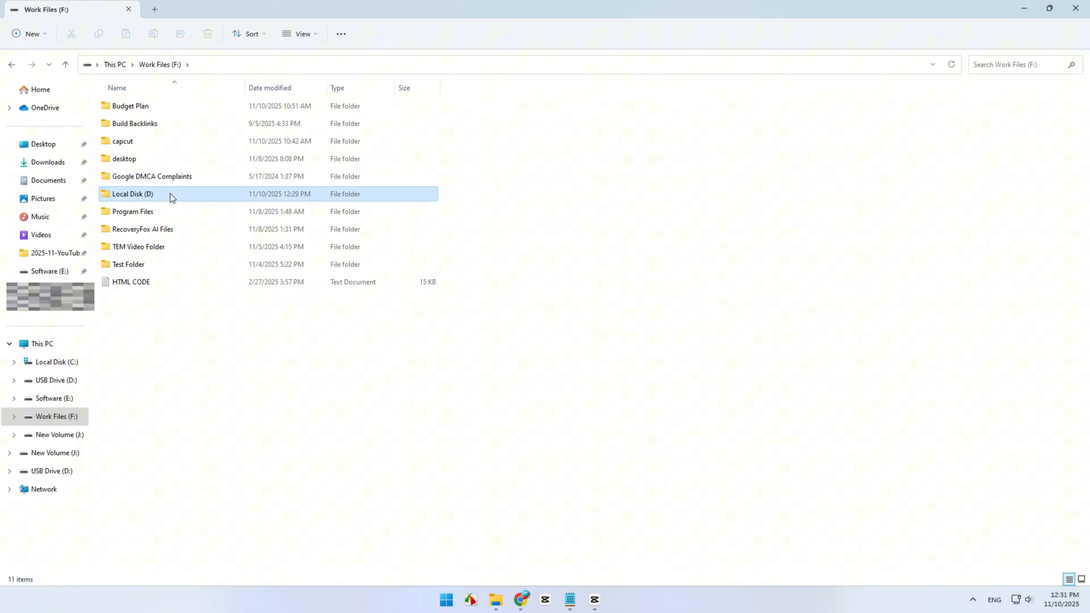
- Browse through Local Disk (D) and DCIM into the recovered Camera01 folder
{"action": "double_click", "coordinate": [131, 193]}
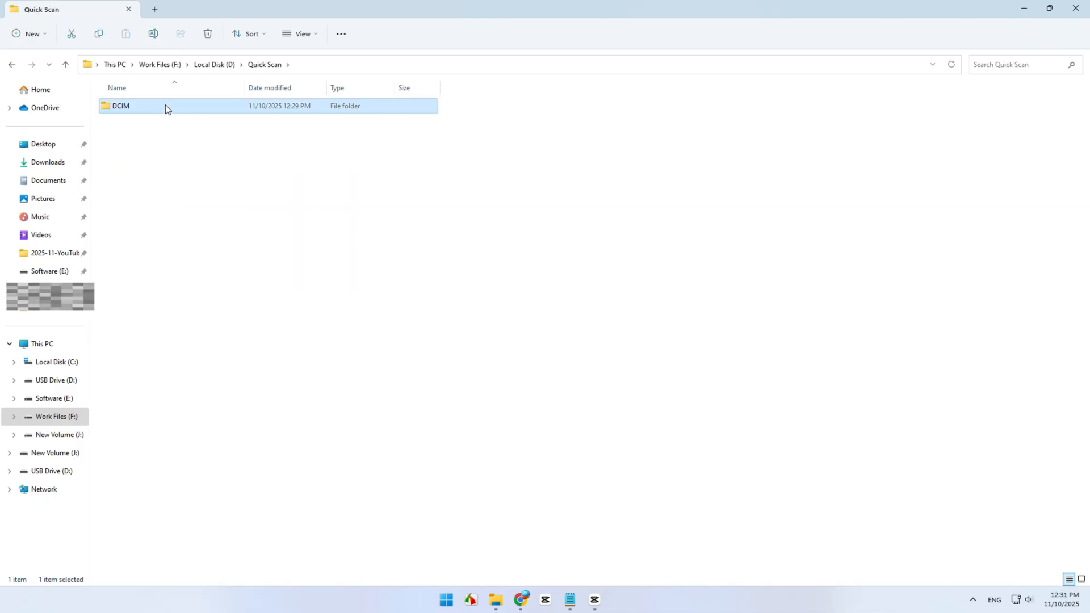
{"action": "double_click", "coordinate": [120, 105]}
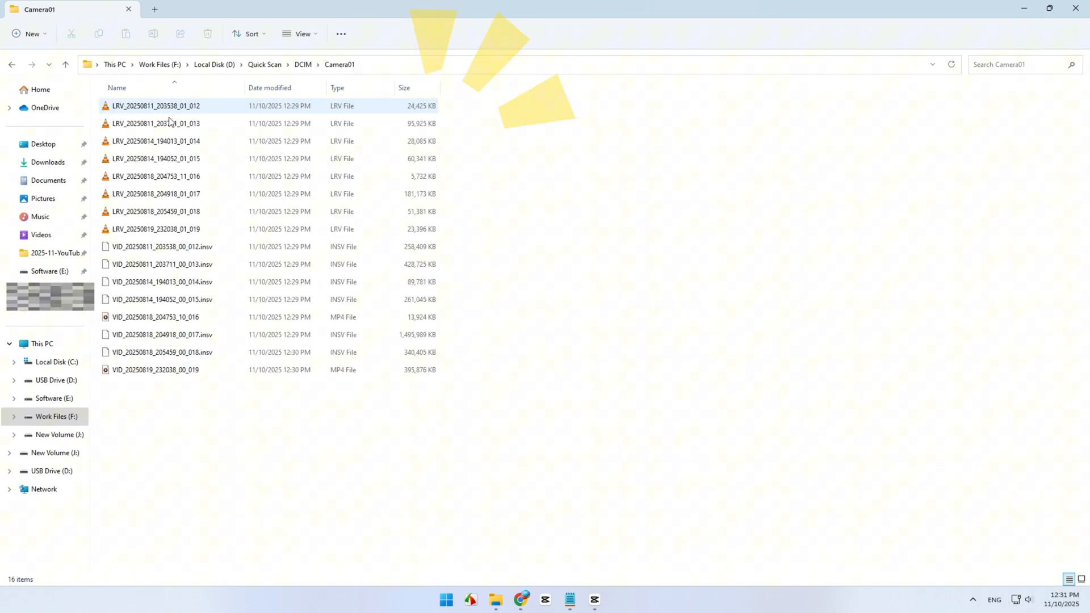
{"action": "left_click", "coordinate": [160, 299]}
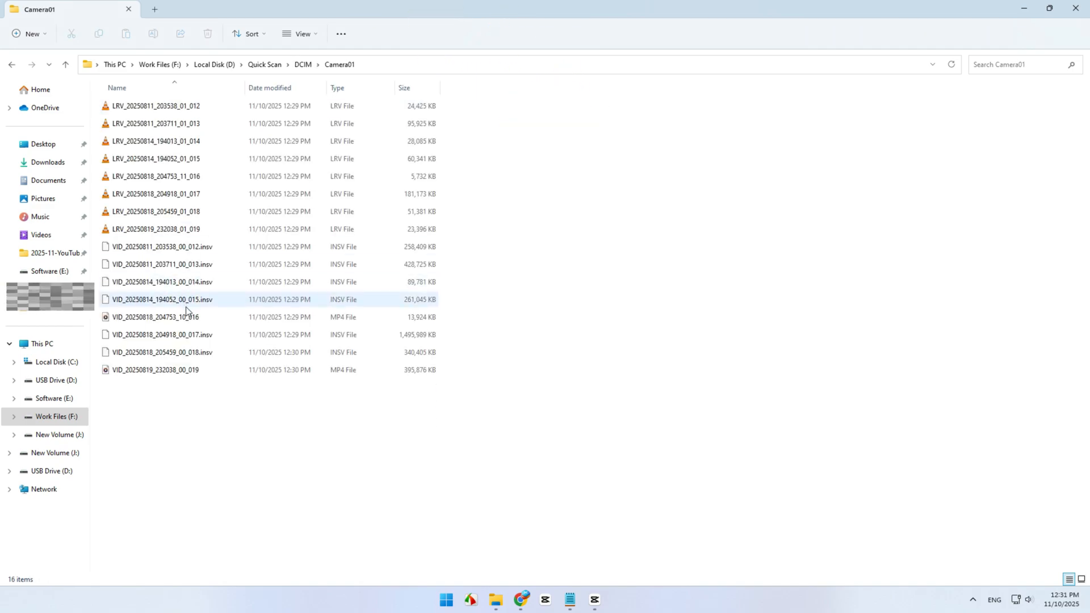